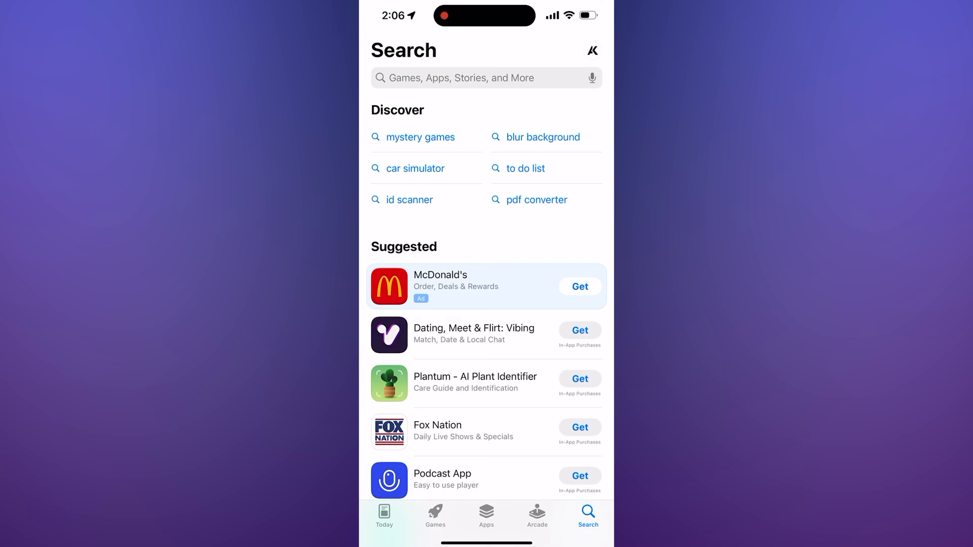
Search the App Store for 'nanol' and launch the Nanoleaf app from its listing
{"action": "type", "text": "nanol"}
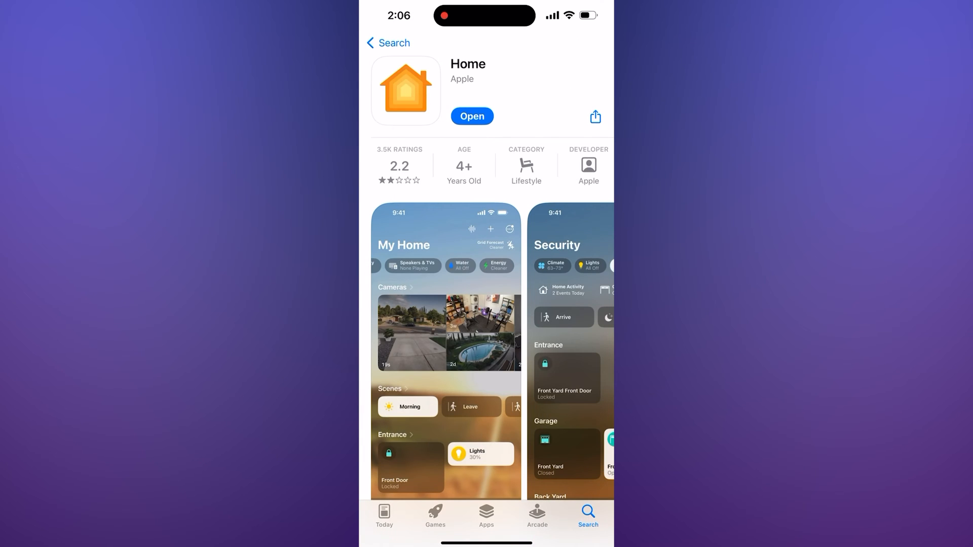
{"action": "left_click", "coordinate": [472, 116]}
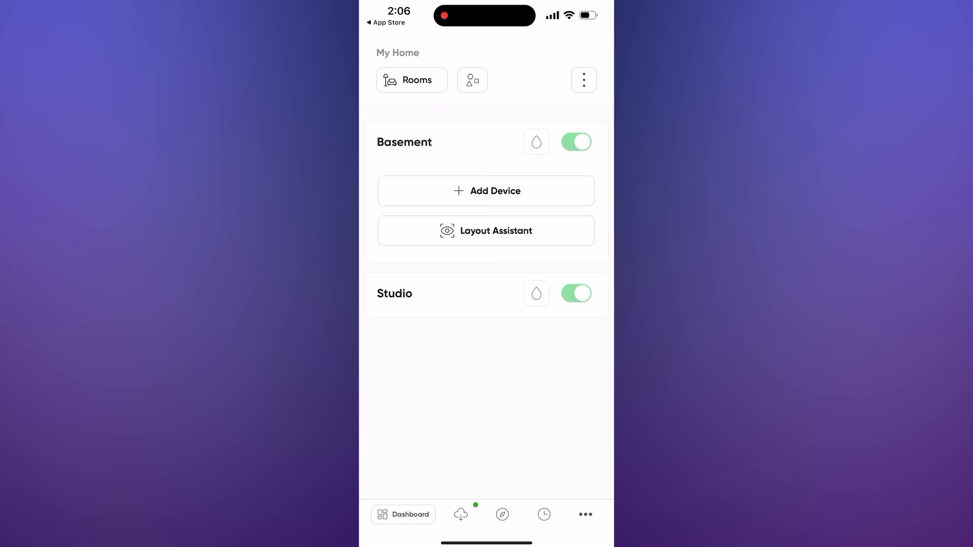
Add a device to Basement using a pairing code and pair Light Panels 54:08:7B
{"action": "left_click", "coordinate": [485, 190]}
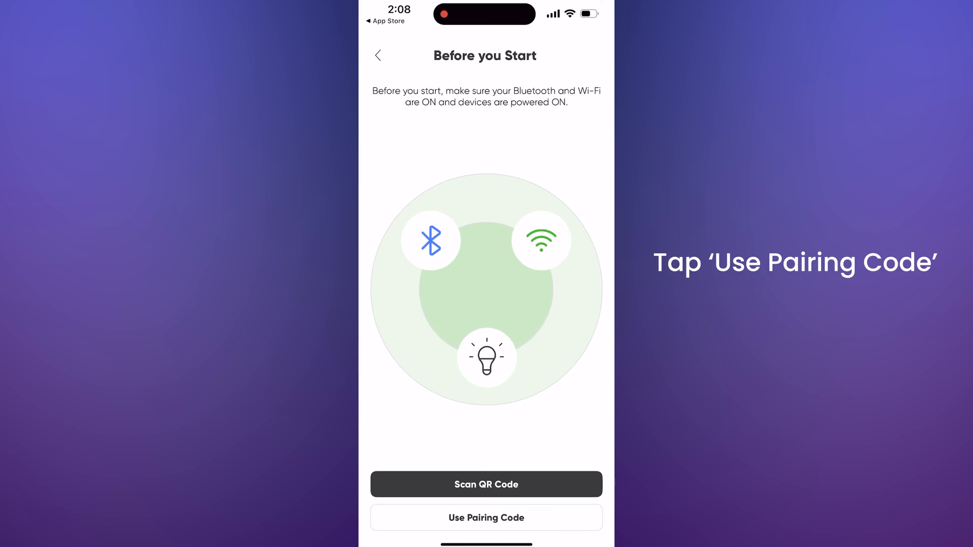
{"action": "left_click", "coordinate": [486, 517]}
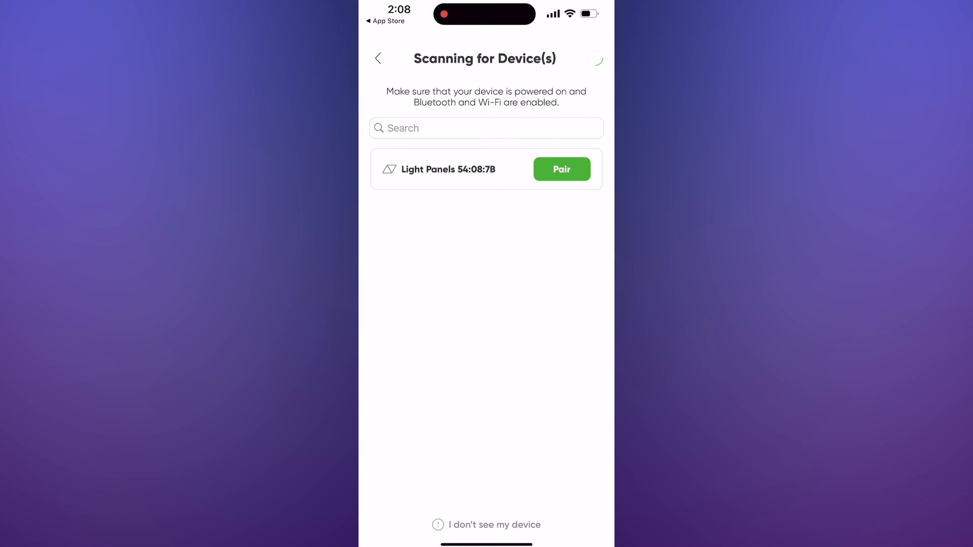
{"action": "left_click", "coordinate": [561, 169]}
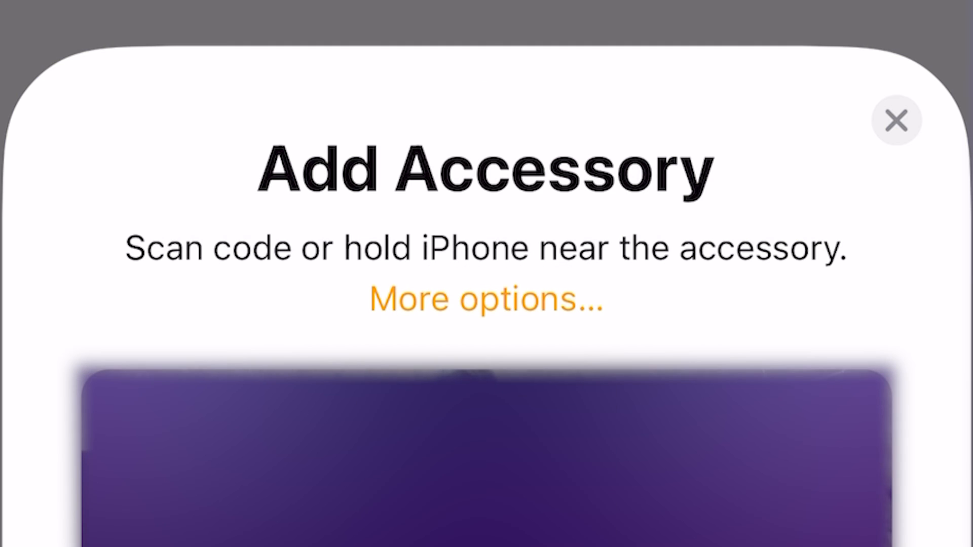
Pair the Light Panels through More options, then confirm the light-added and Orientation screens
{"action": "left_click", "coordinate": [486, 299]}
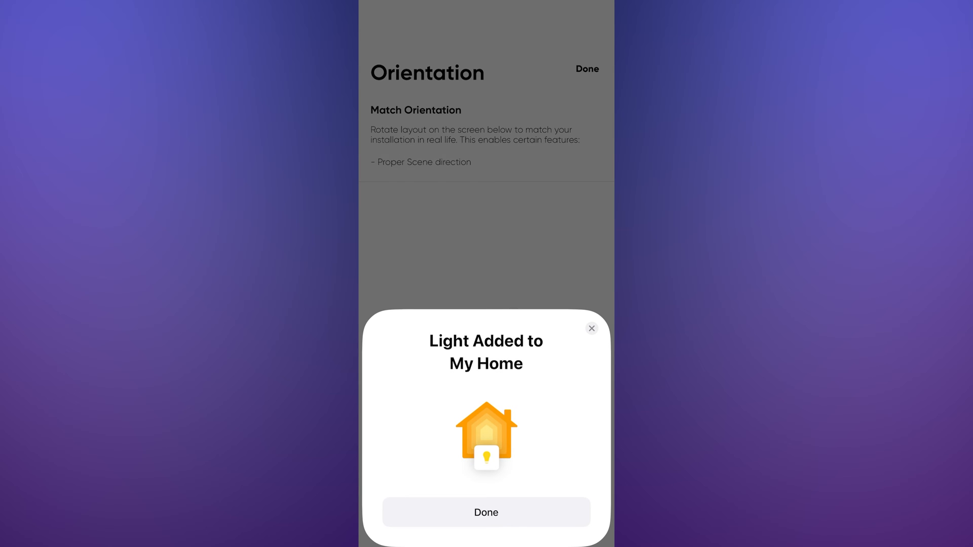
{"action": "left_click", "coordinate": [486, 512]}
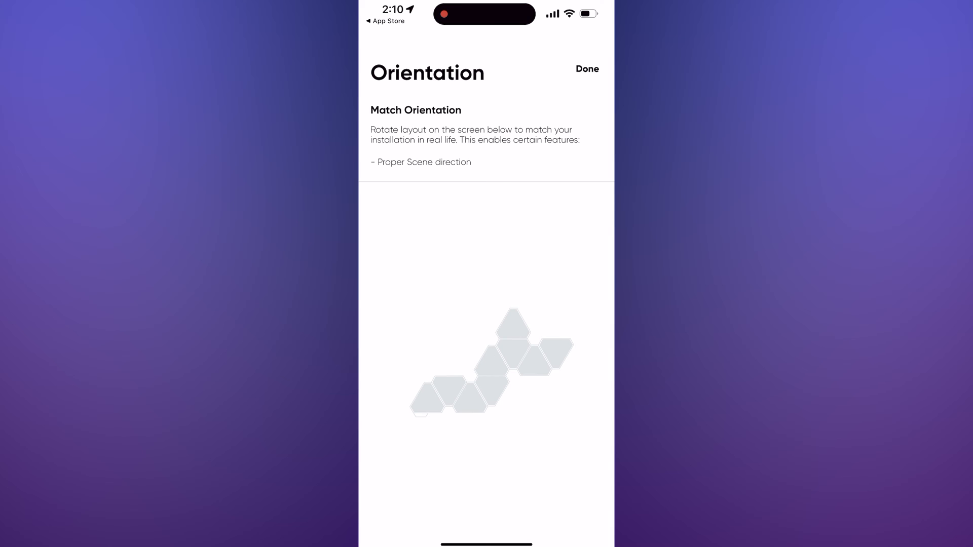
{"action": "left_click", "coordinate": [586, 68]}
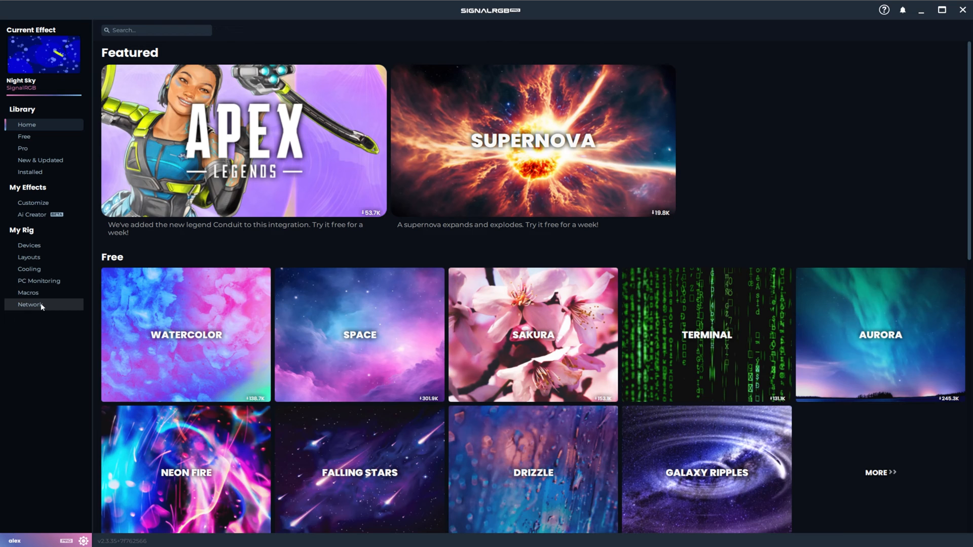
Link Light Panels 54:08:7B from SignalRGB's Network Nanoleaf discovery
{"action": "left_click", "coordinate": [29, 304]}
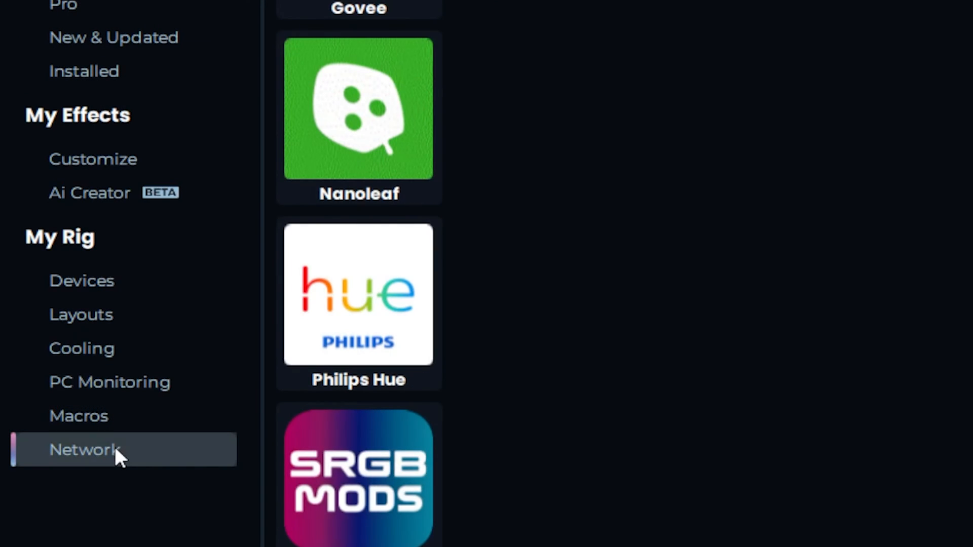
{"action": "left_click", "coordinate": [358, 107]}
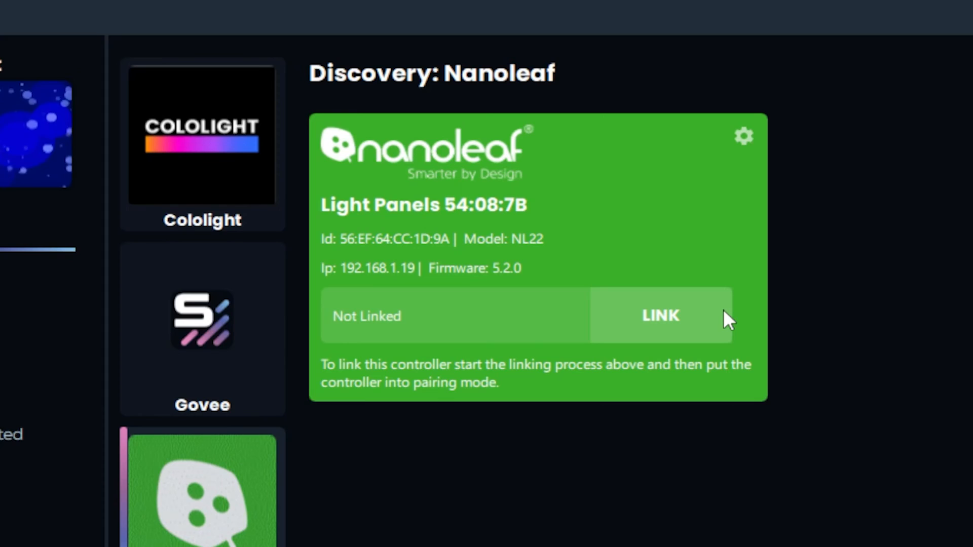
{"action": "left_click", "coordinate": [659, 315]}
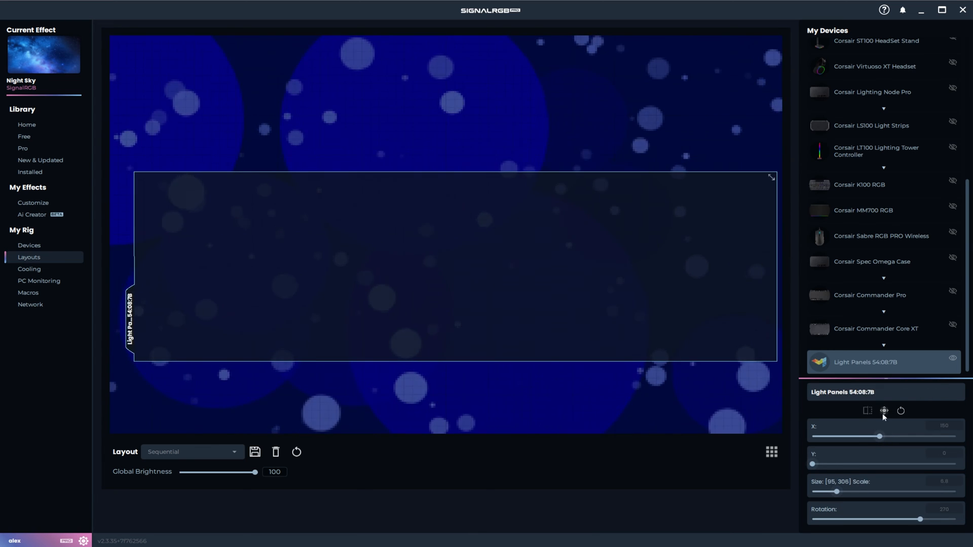
{"action": "mouse_move", "coordinate": [883, 410]}
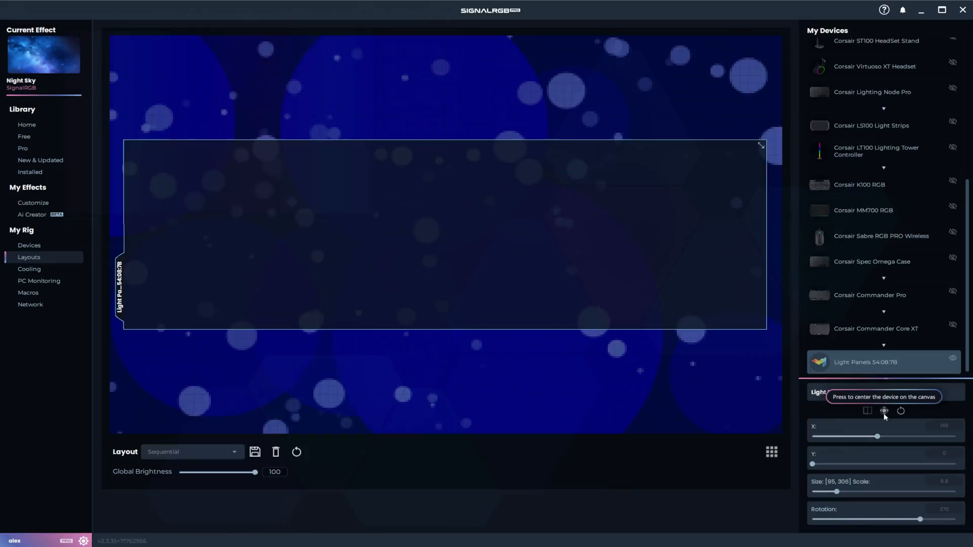